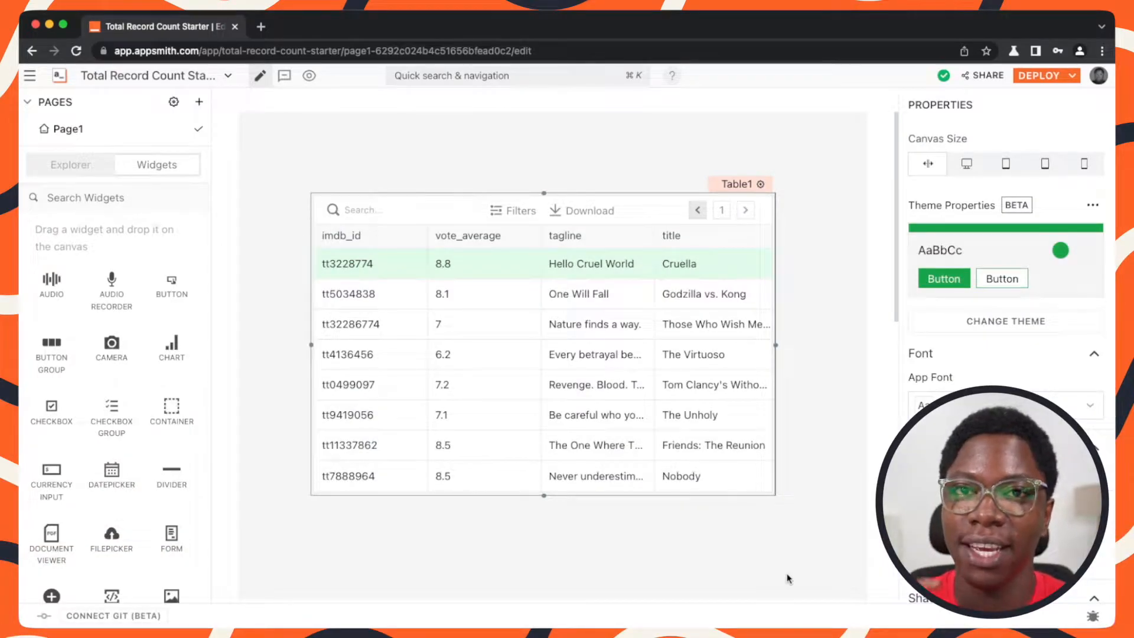
{"action": "mouse_move", "coordinate": [804, 455]}
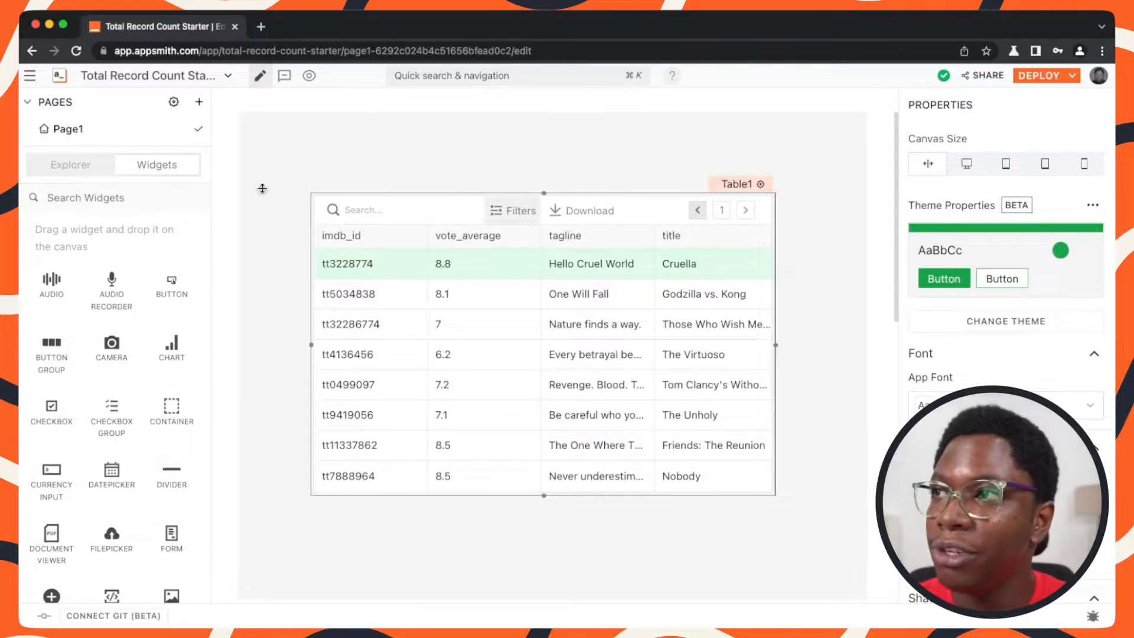
Open the Explorer to show the get_movies query and the movies datasource.
{"action": "left_click", "coordinate": [69, 164]}
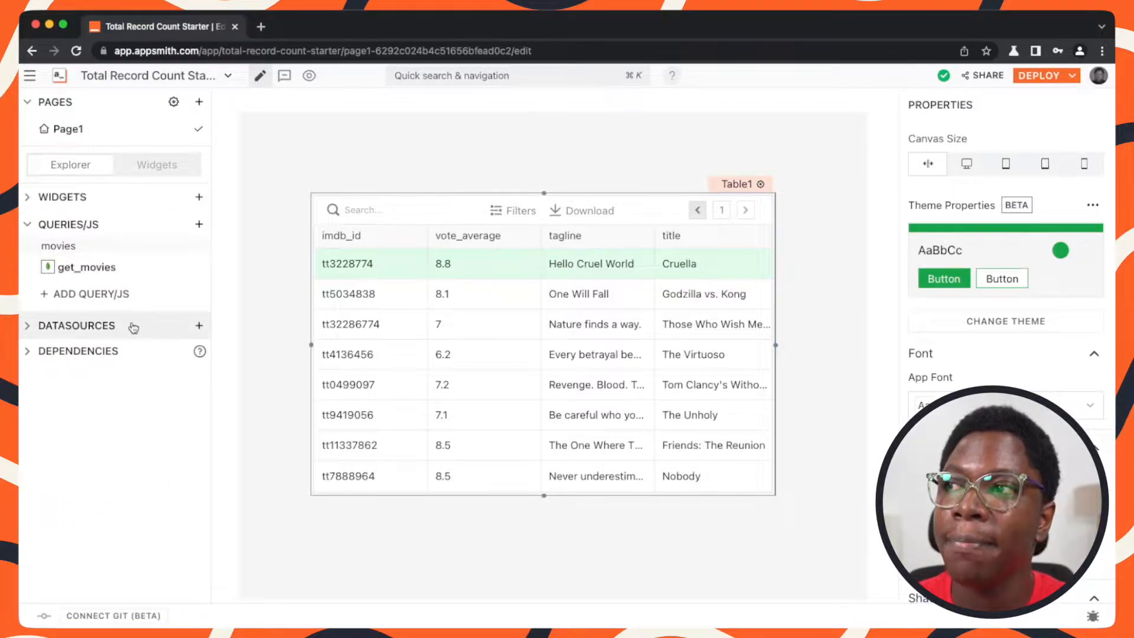
Open the get_movies query to review its Table1.pageSize limit and pageNo-based skip.
{"action": "left_click", "coordinate": [199, 325]}
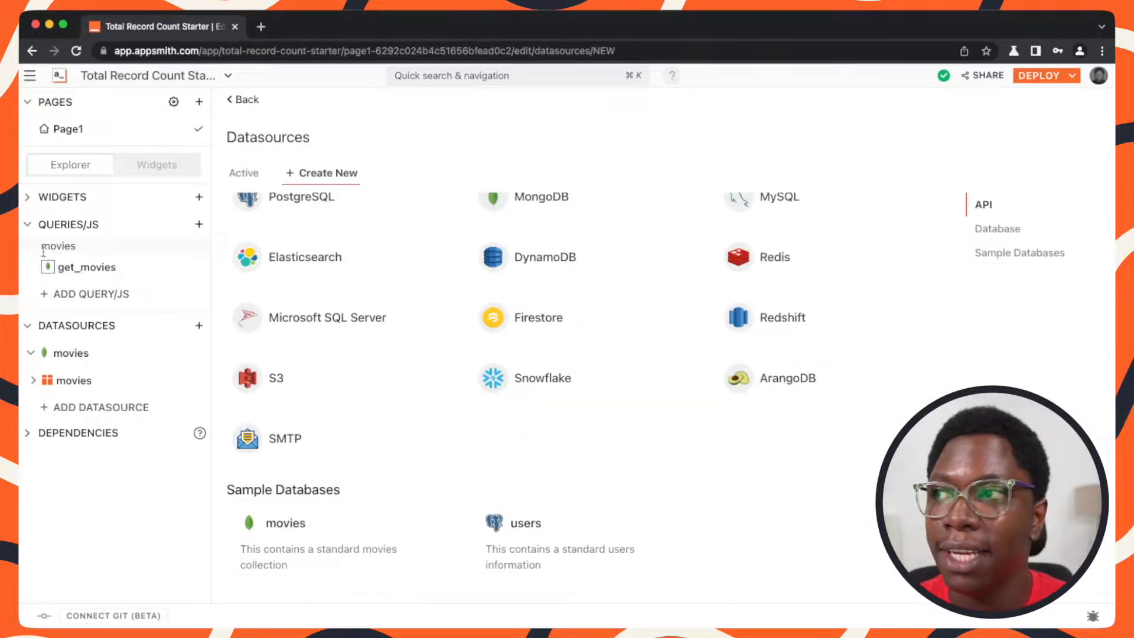
{"action": "left_click", "coordinate": [86, 266]}
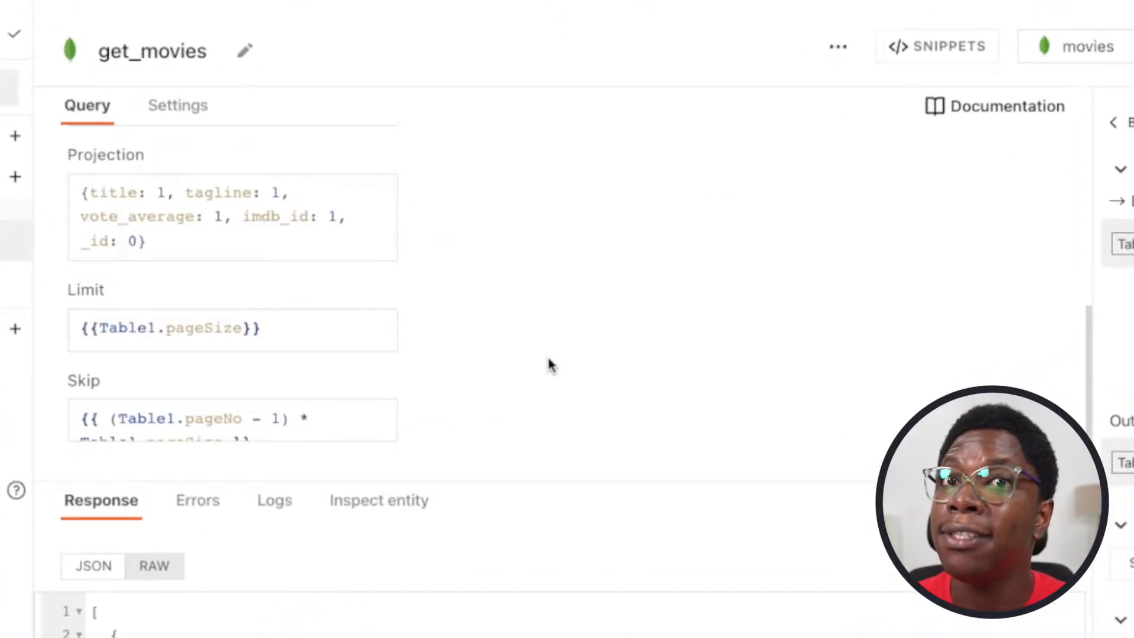
{"action": "left_click", "coordinate": [253, 333]}
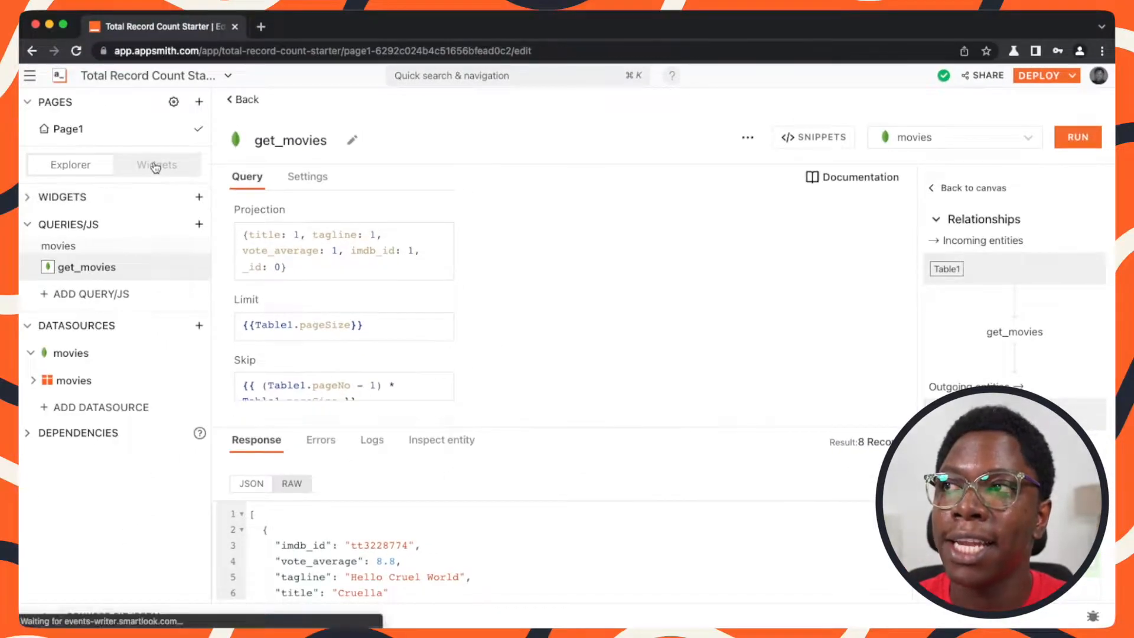
Page Table1 forward from page 1 to empty page 5.
{"action": "left_click", "coordinate": [157, 165]}
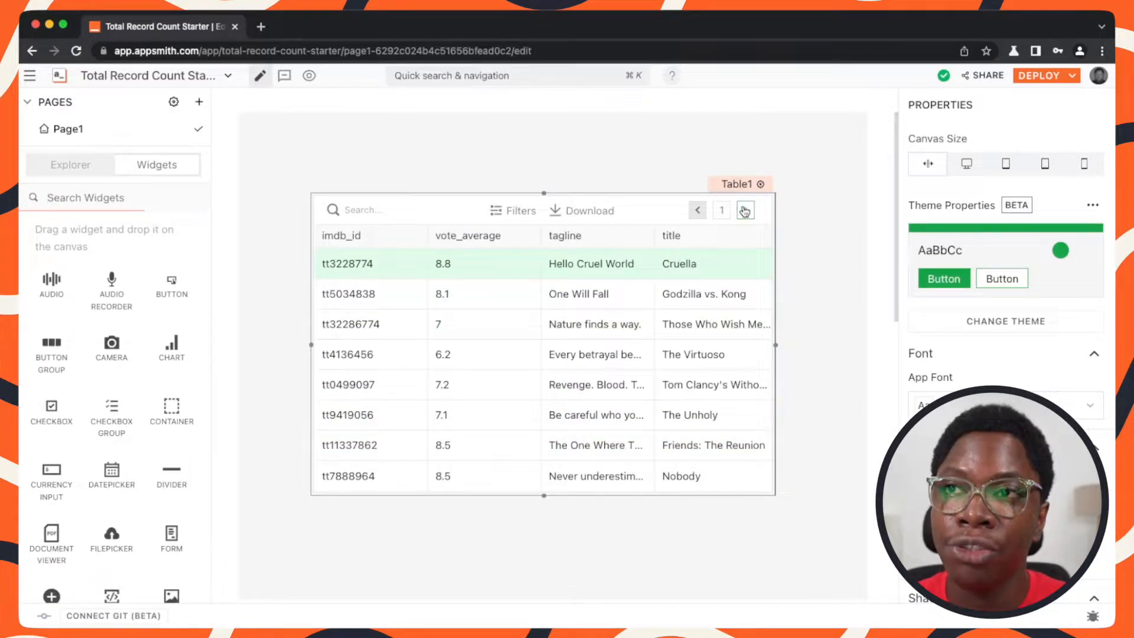
{"action": "left_click", "coordinate": [745, 210]}
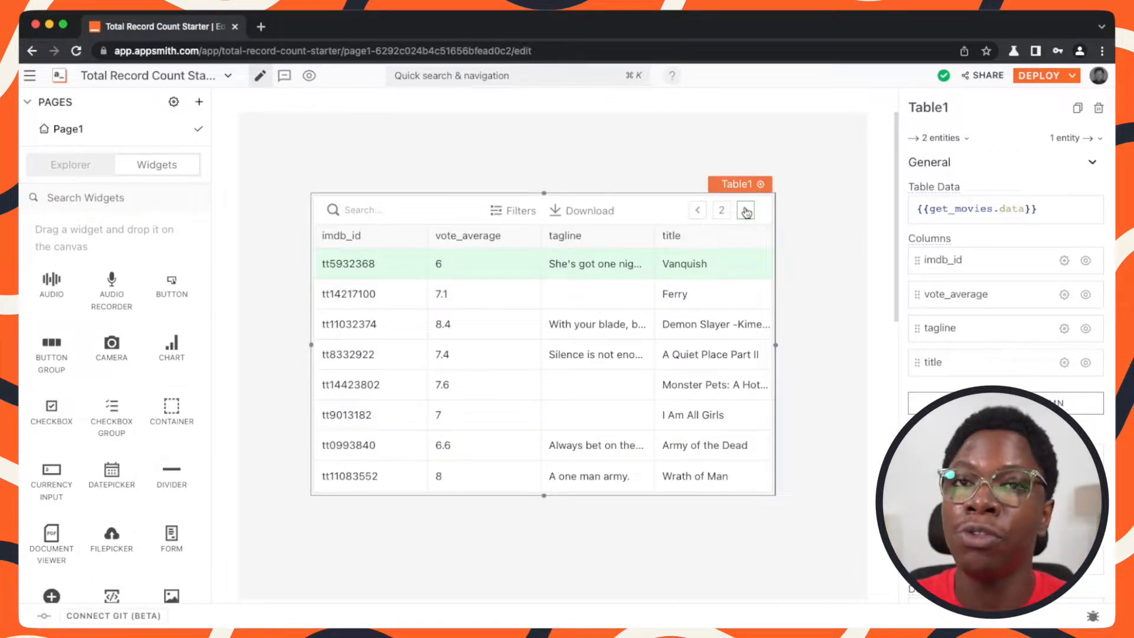
{"action": "left_click", "coordinate": [745, 211]}
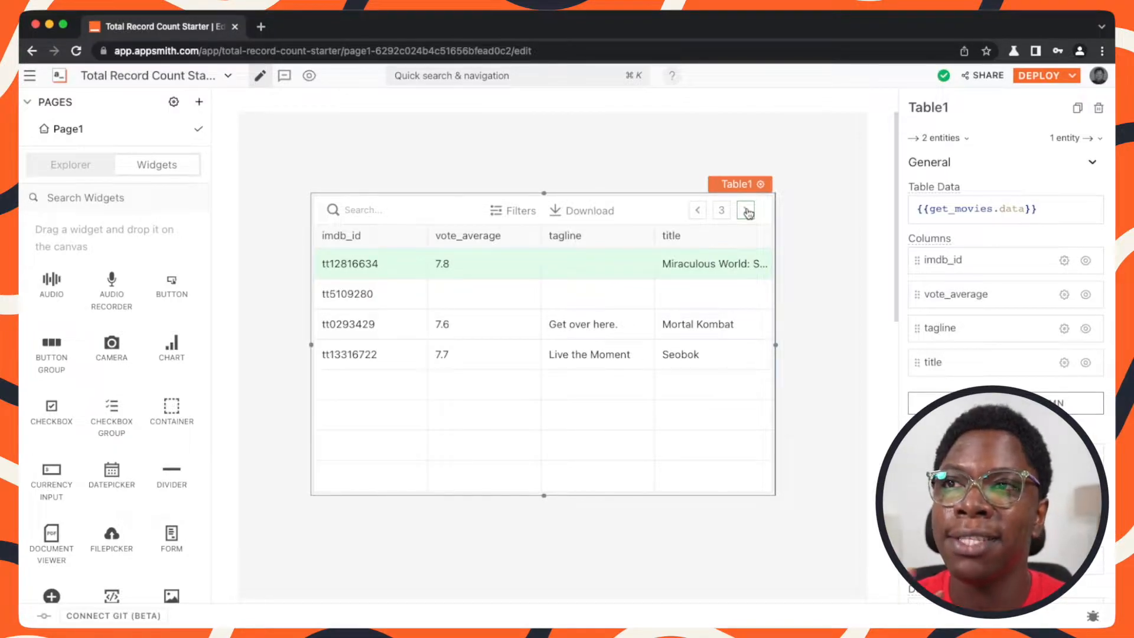
{"action": "left_click", "coordinate": [745, 211]}
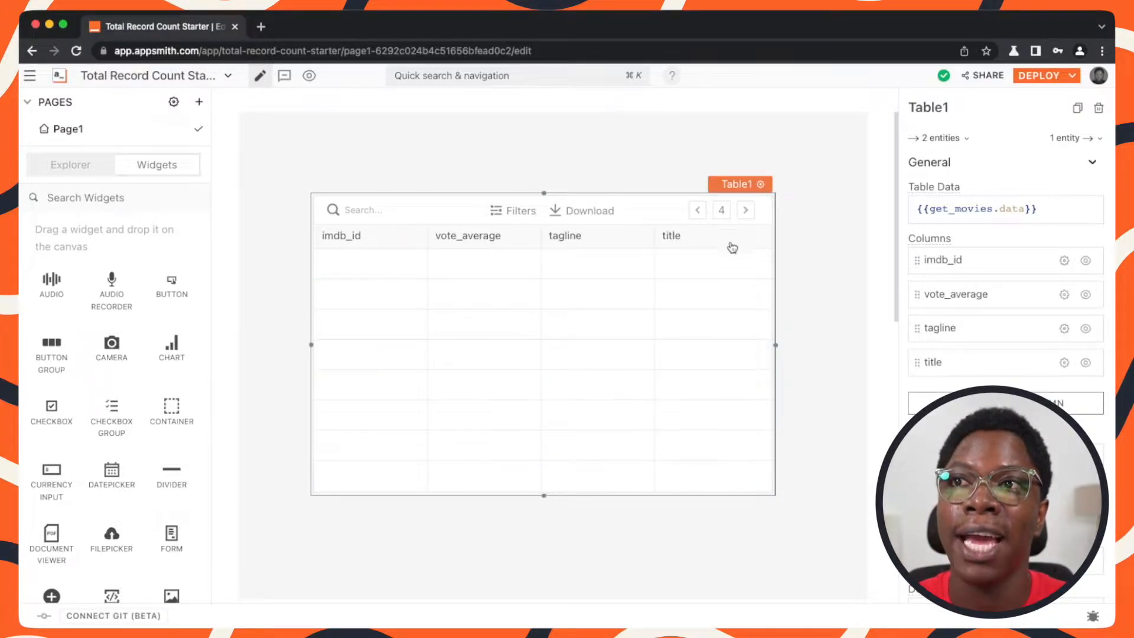
{"action": "left_click", "coordinate": [745, 210]}
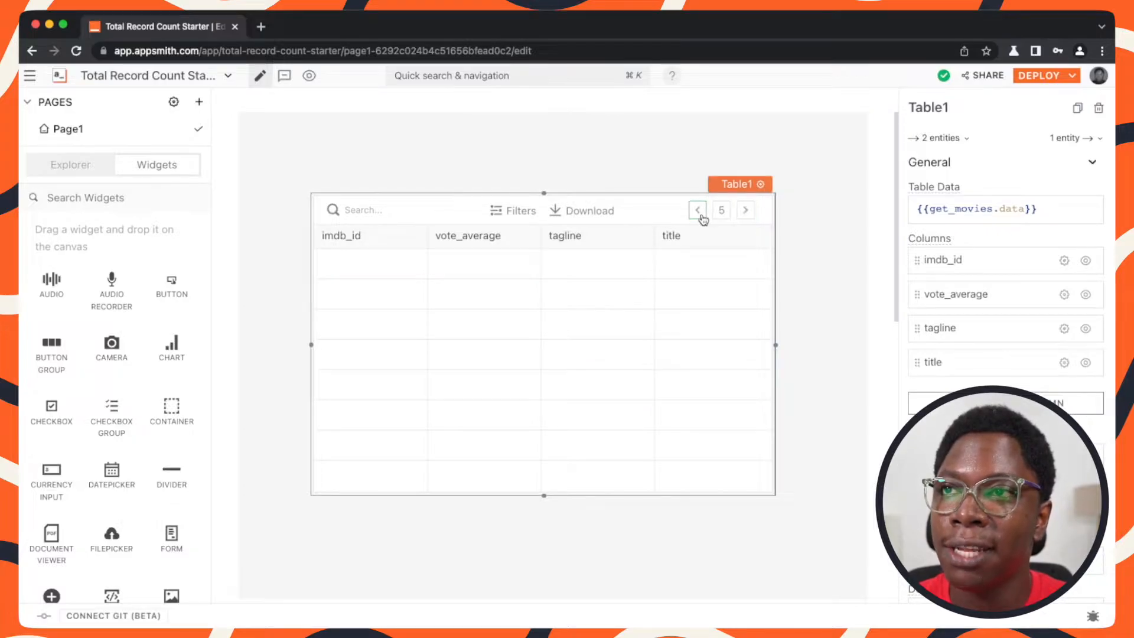
Return Table1 to page 3 and open its Total Record Count field.
{"action": "left_click", "coordinate": [697, 210]}
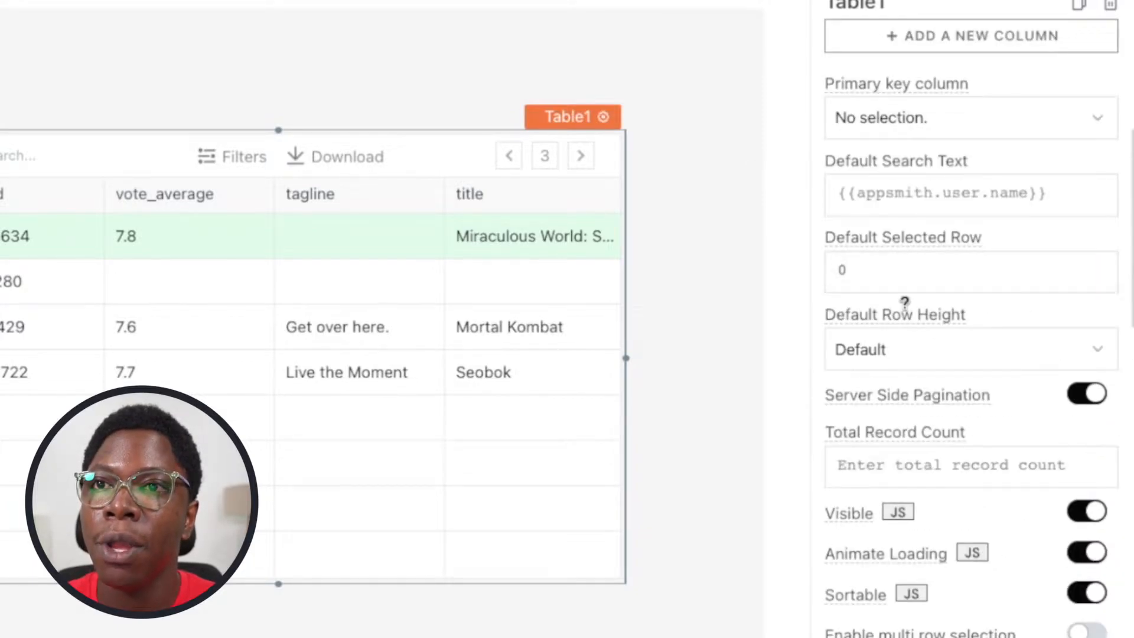
{"action": "scroll", "scroll_direction": "down", "scroll_amount": 3}
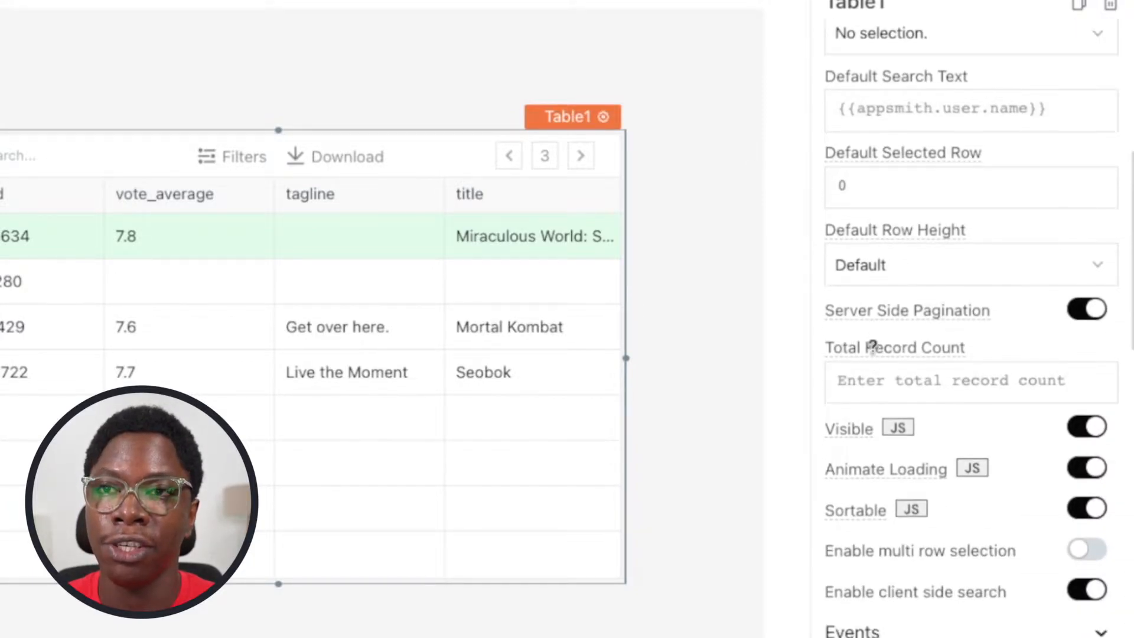
{"action": "left_click", "coordinate": [969, 381]}
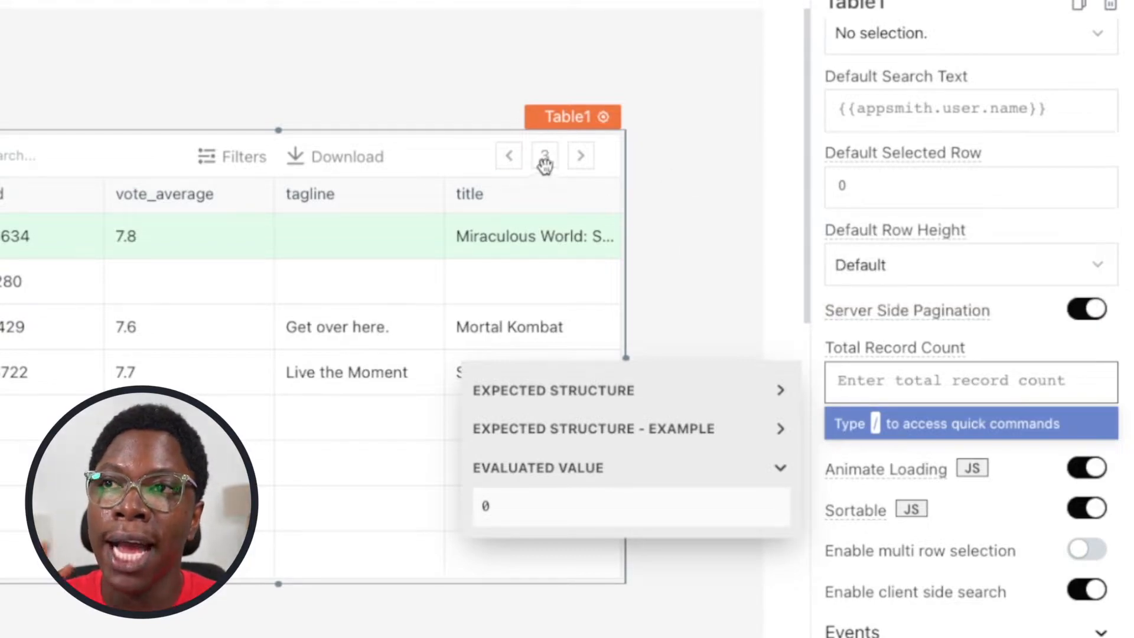
{"action": "mouse_move", "coordinate": [579, 158]}
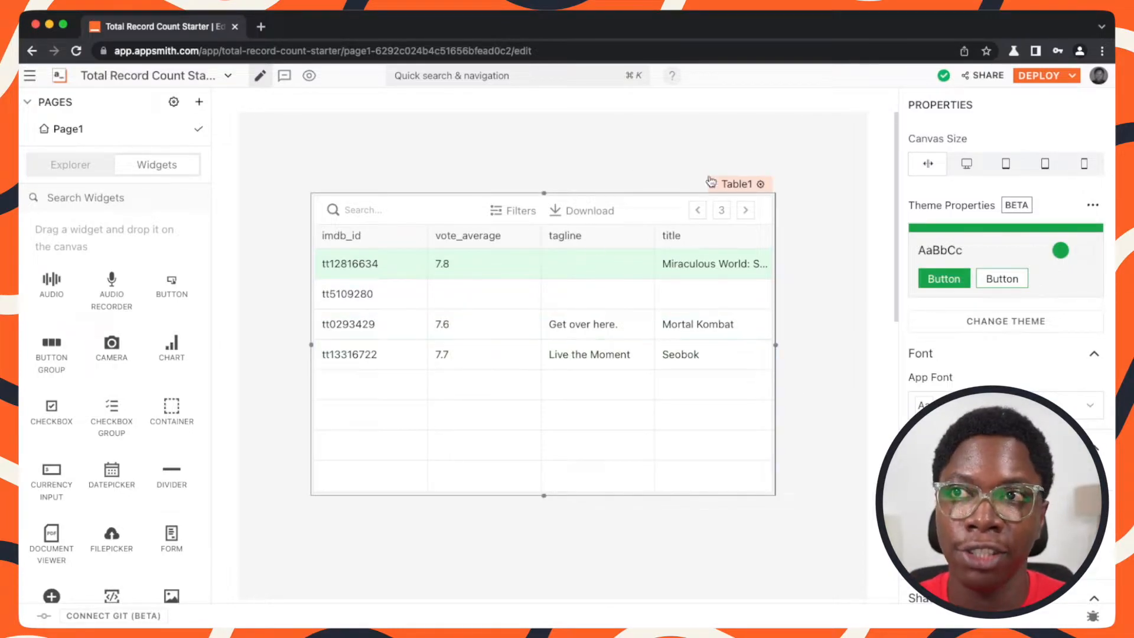
Create a new query on the movies datasource and name it get_...
{"action": "left_click", "coordinate": [735, 183]}
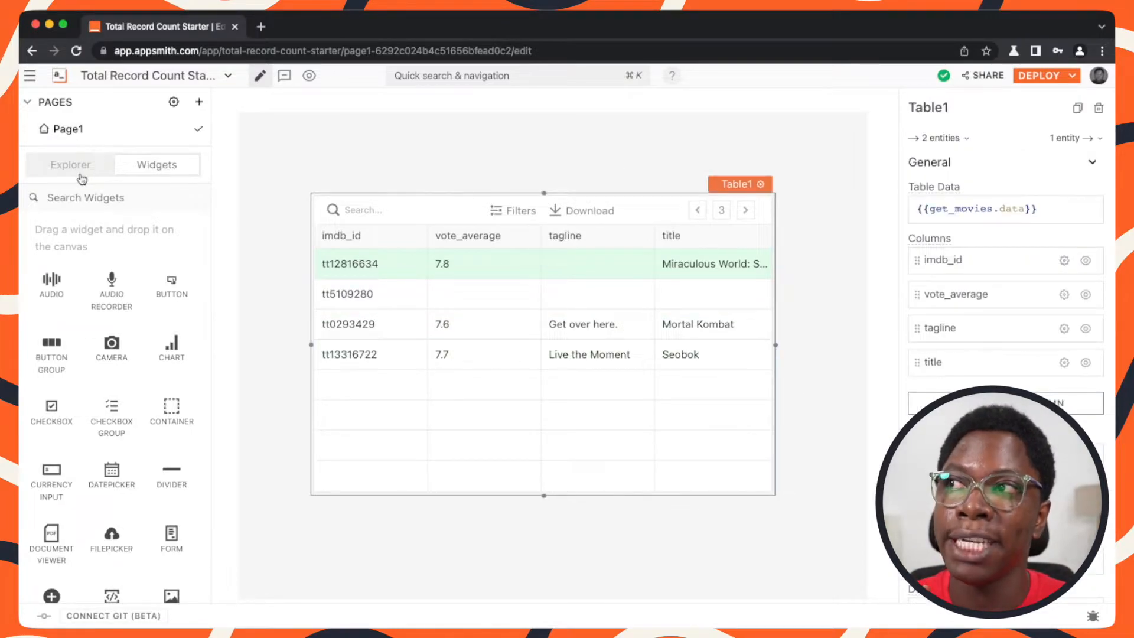
{"action": "left_click", "coordinate": [69, 165]}
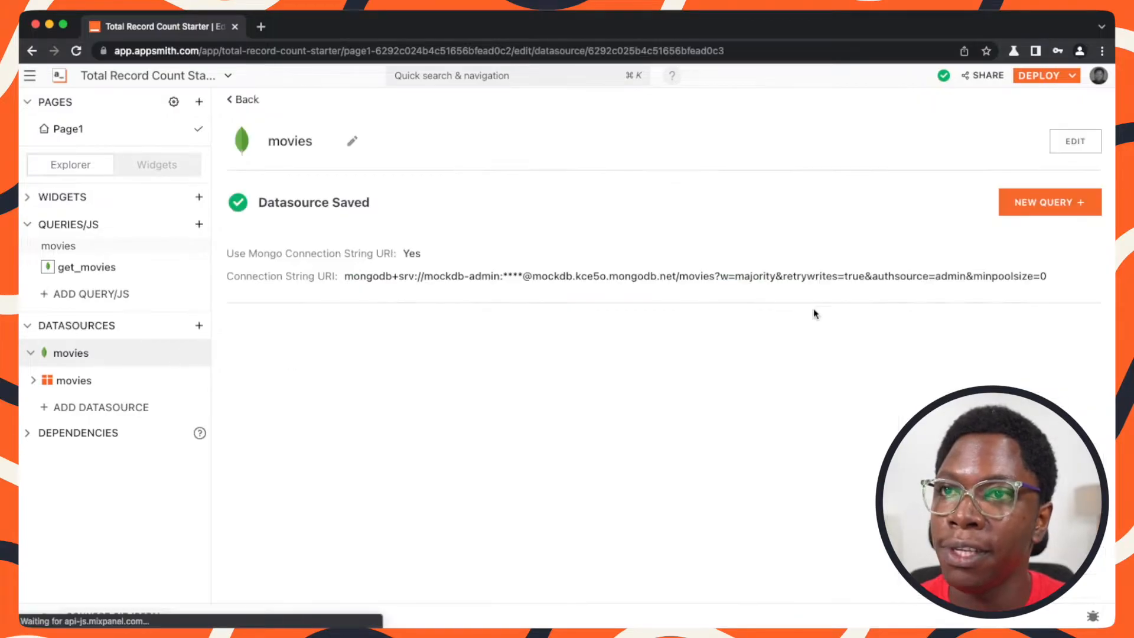
{"action": "left_click", "coordinate": [1049, 202]}
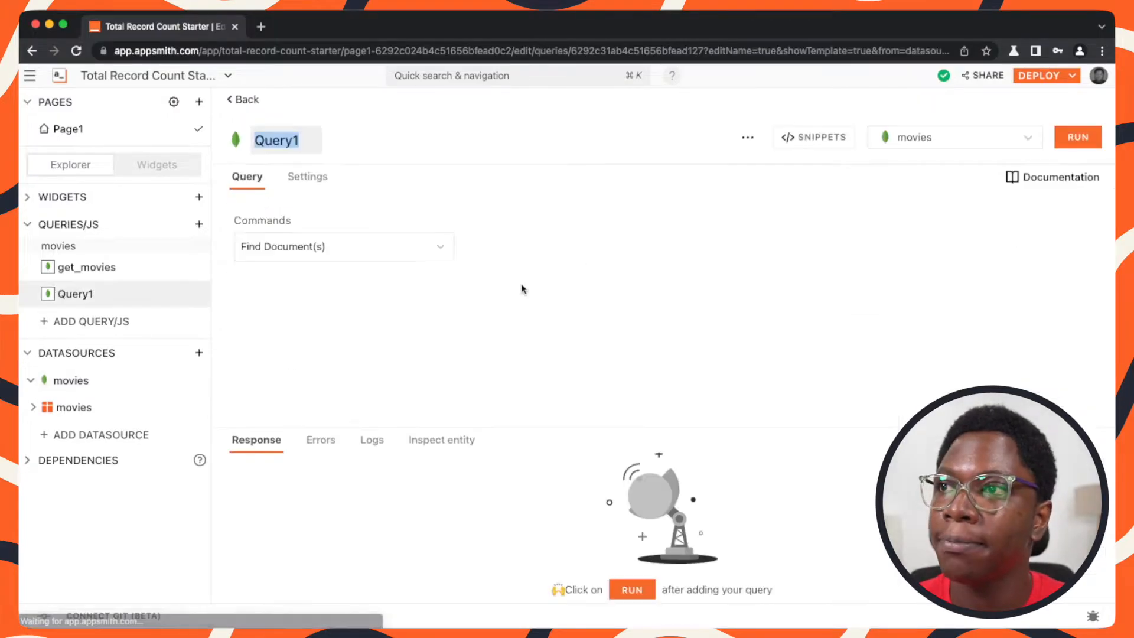
{"action": "type", "text": "get_"}
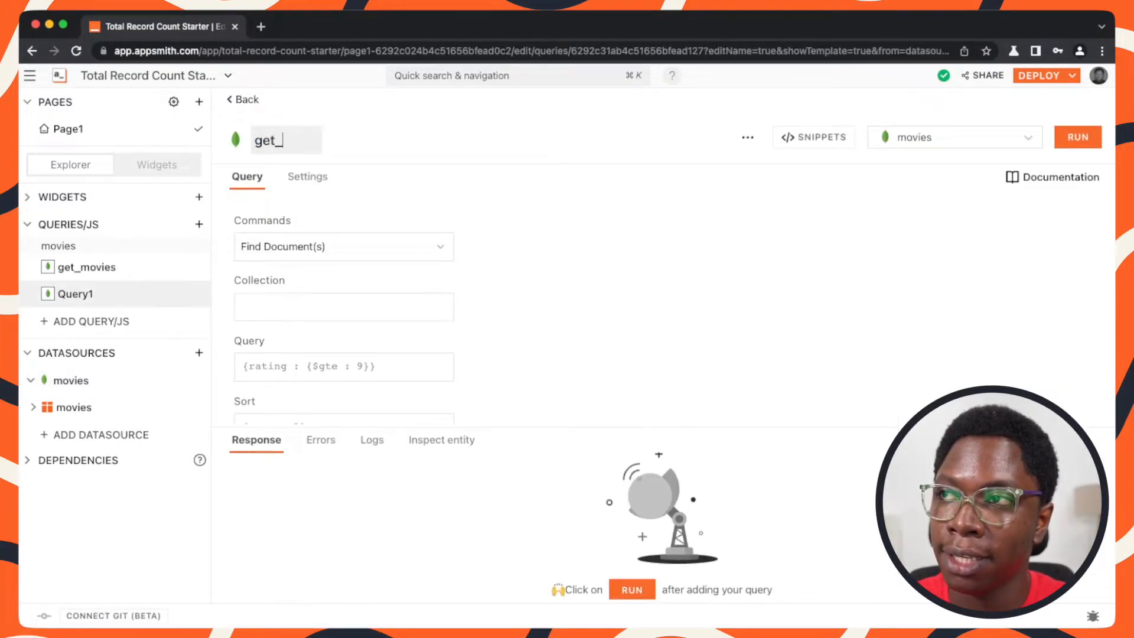
Set the query's command to Count and start entering the collection name.
{"action": "left_click", "coordinate": [344, 247]}
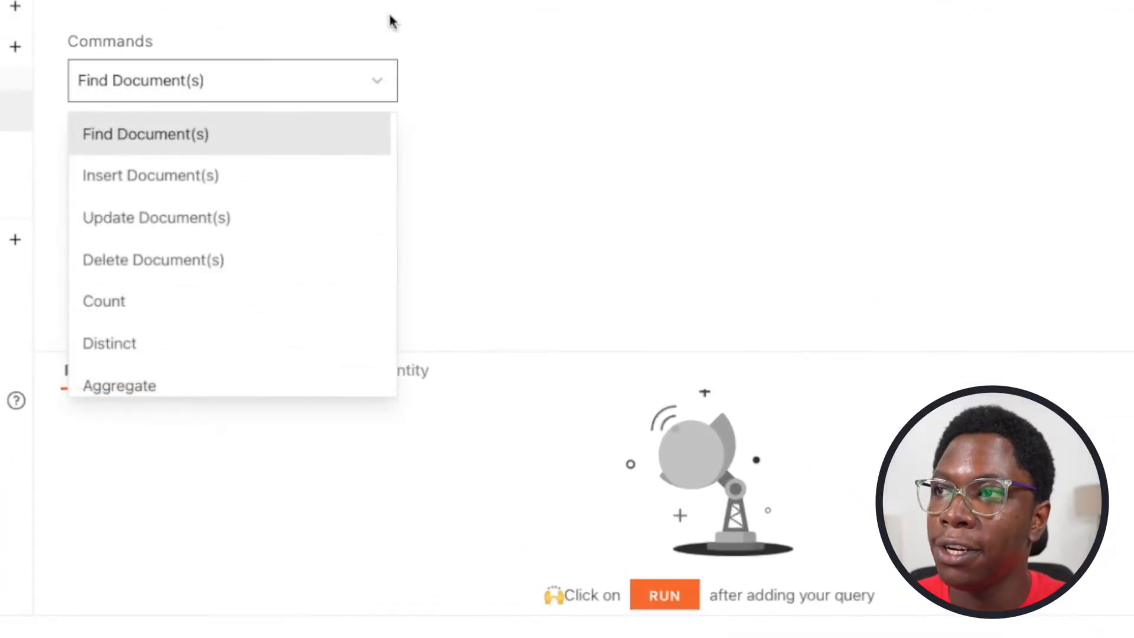
{"action": "left_click", "coordinate": [104, 301]}
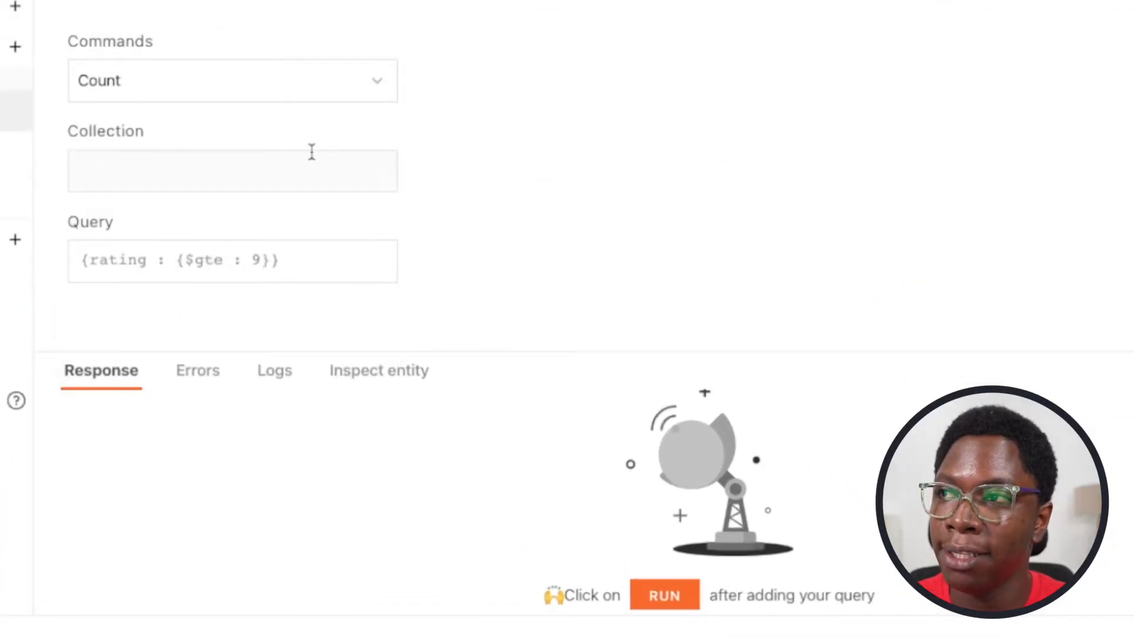
{"action": "type", "text": "mo"}
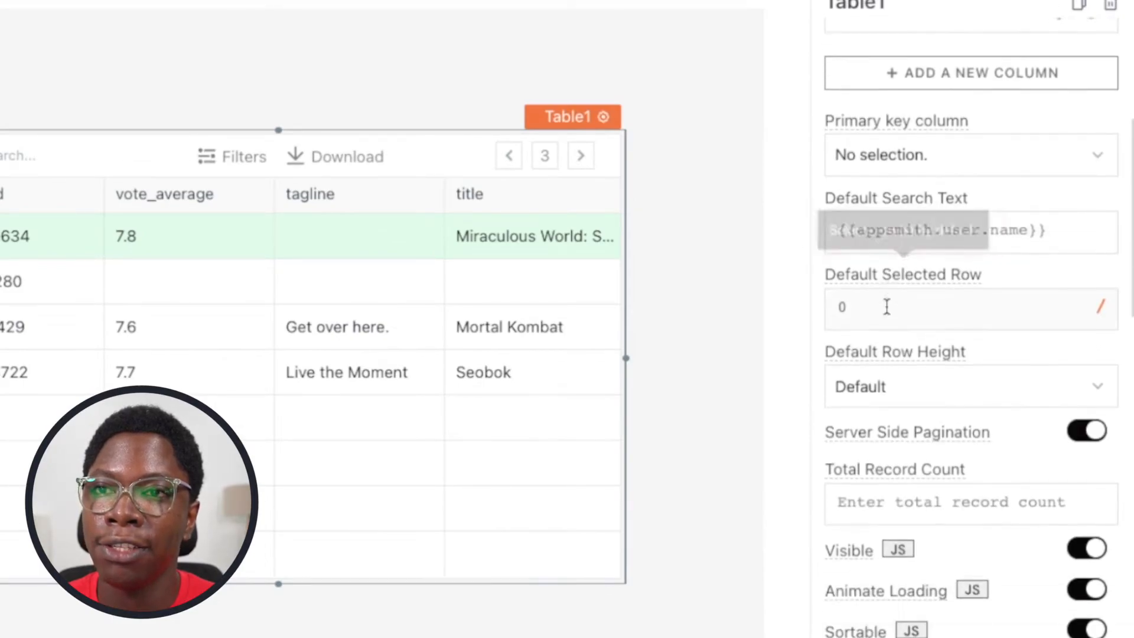
Set Table1's Total Record Count to {{get_counts.data.n}}, showing Page 3 of 3.
{"action": "left_click", "coordinate": [970, 503]}
{"action": "type", "text": "{{get_counts.data.n}}"}
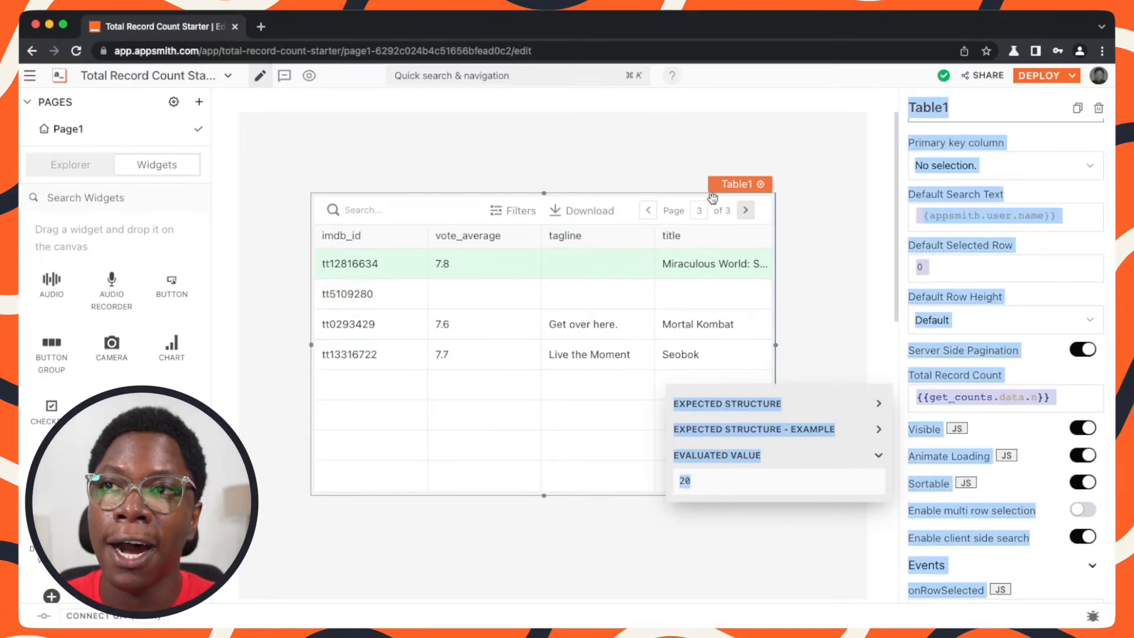
{"action": "mouse_move", "coordinate": [729, 195]}
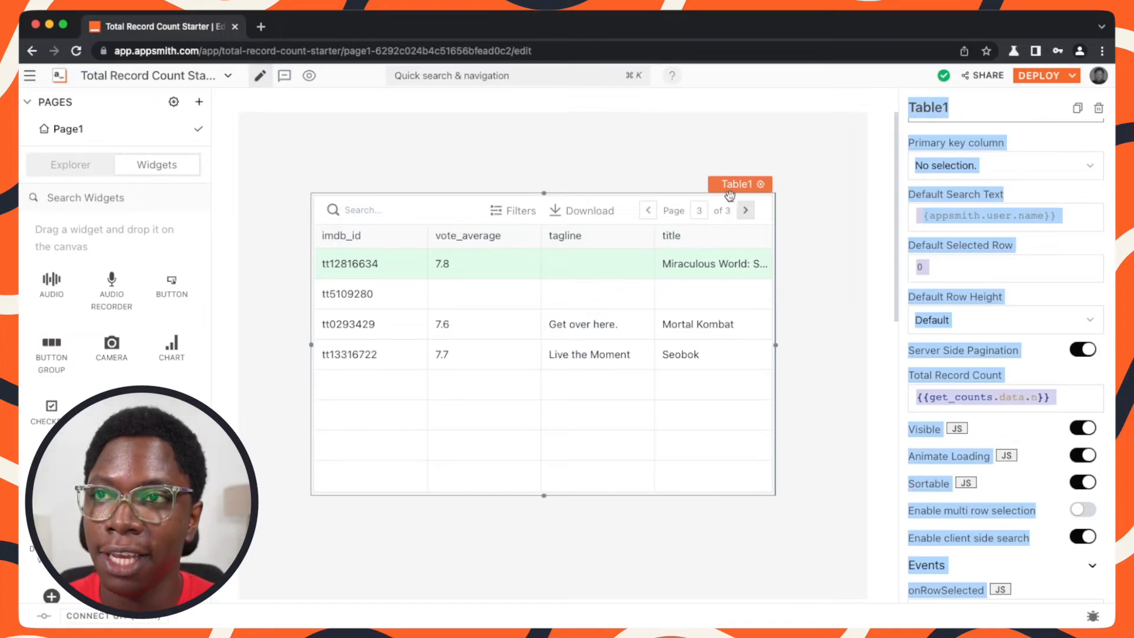
{"action": "mouse_move", "coordinate": [794, 217]}
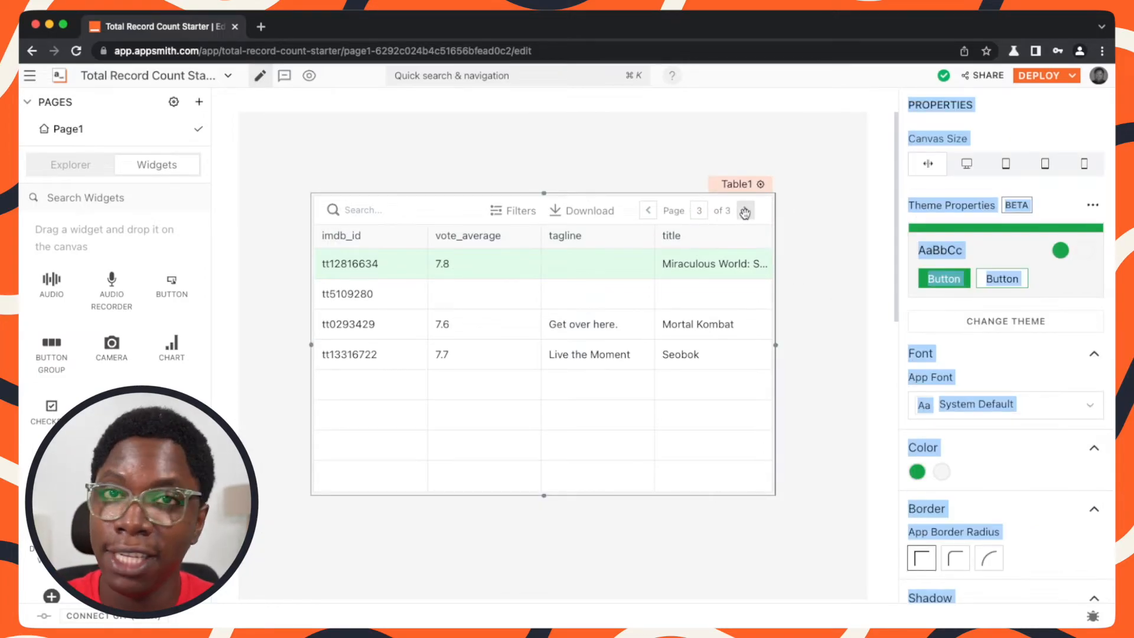
{"action": "left_click", "coordinate": [647, 211]}
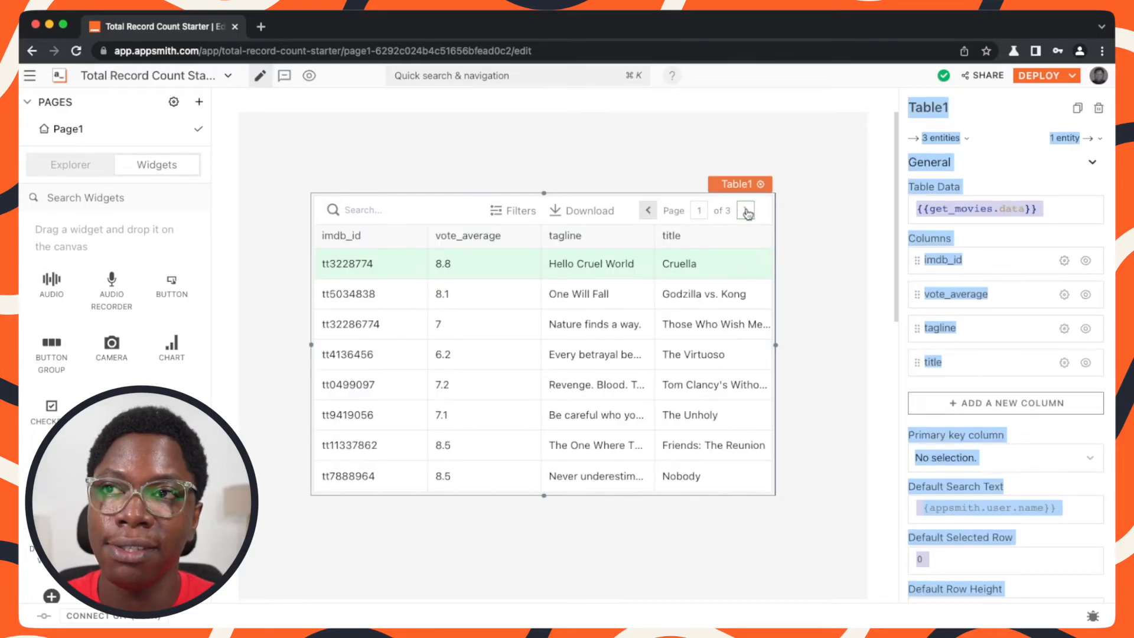
{"action": "left_click", "coordinate": [745, 210]}
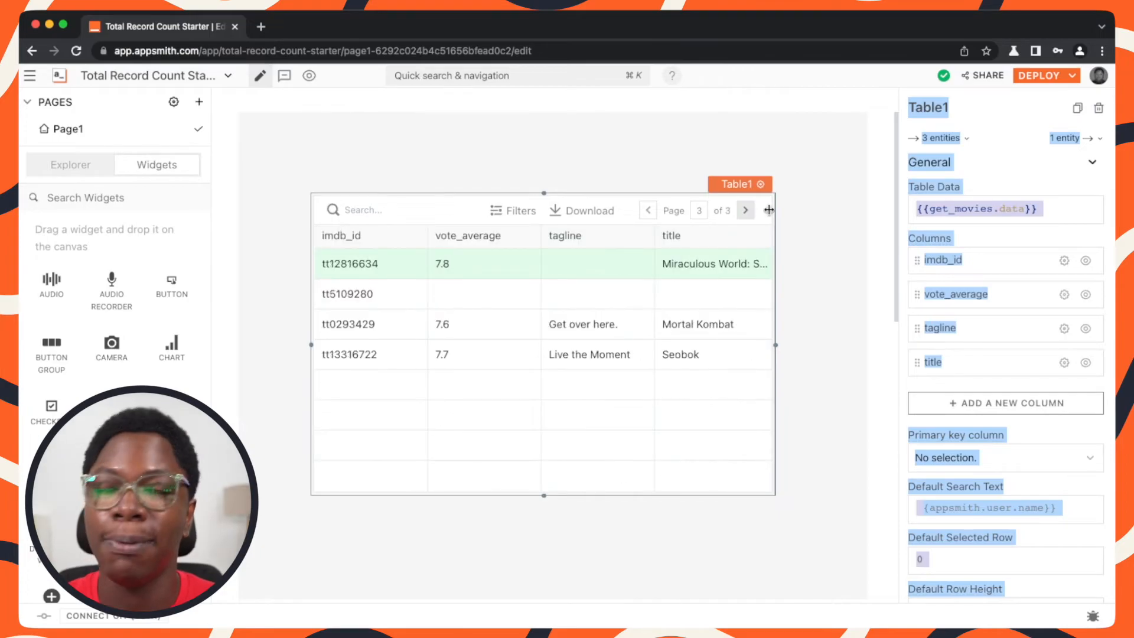